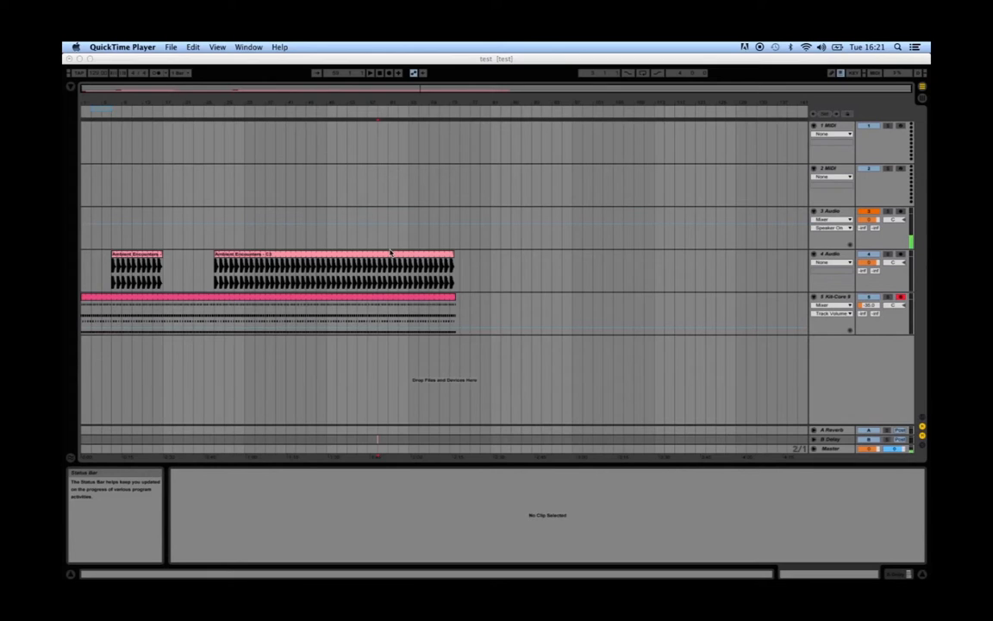
mouse_move(193, 255)
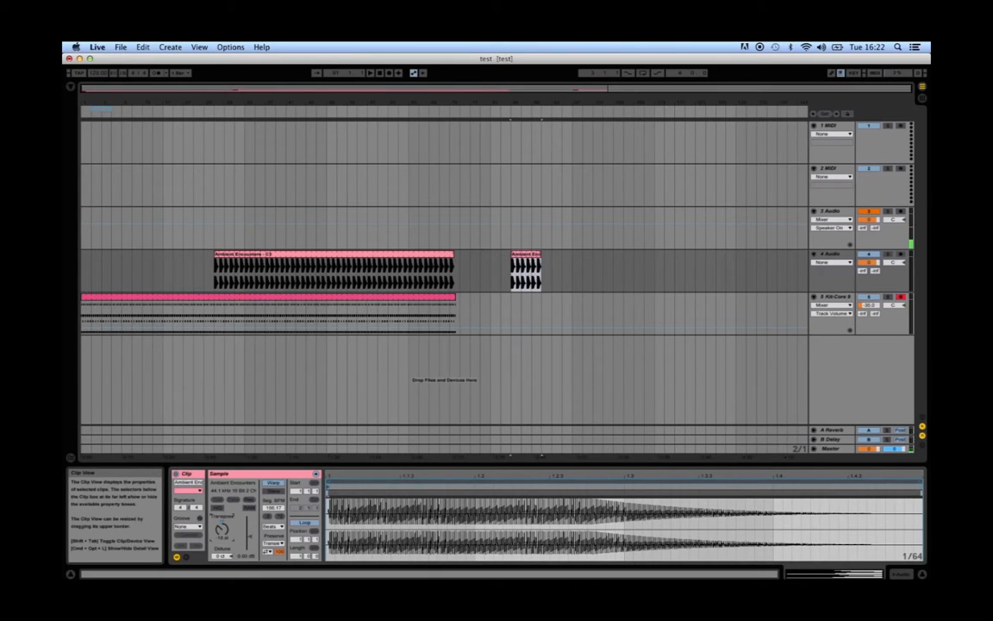
Reposition the clip sections so the longer one starts the track with a gap before the shorter one.
left_click(369, 72)
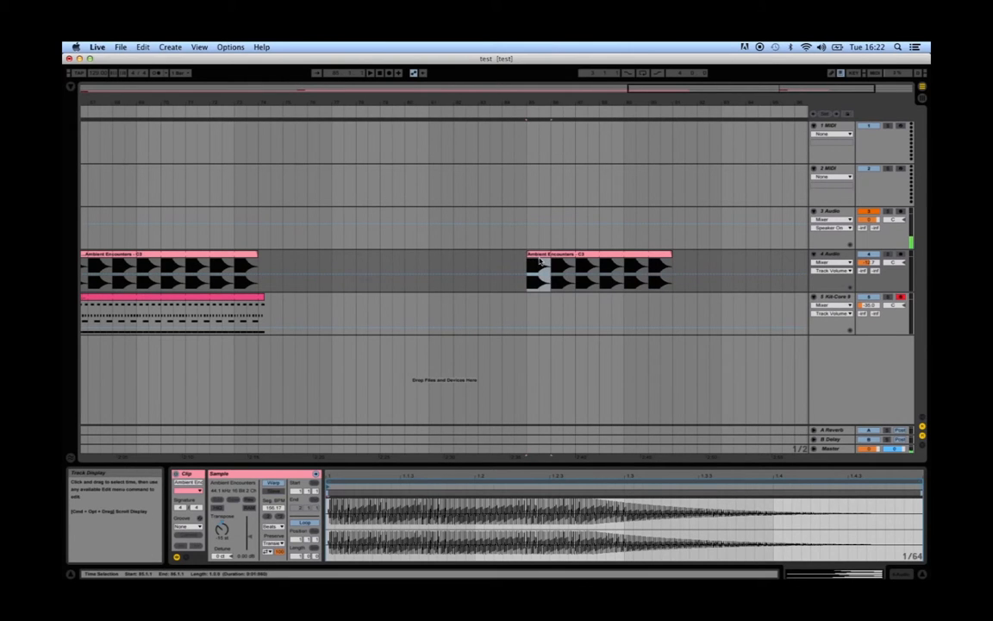
Split the audio into short pieces and line them up consecutively at the track's beginning.
left_click(216, 271)
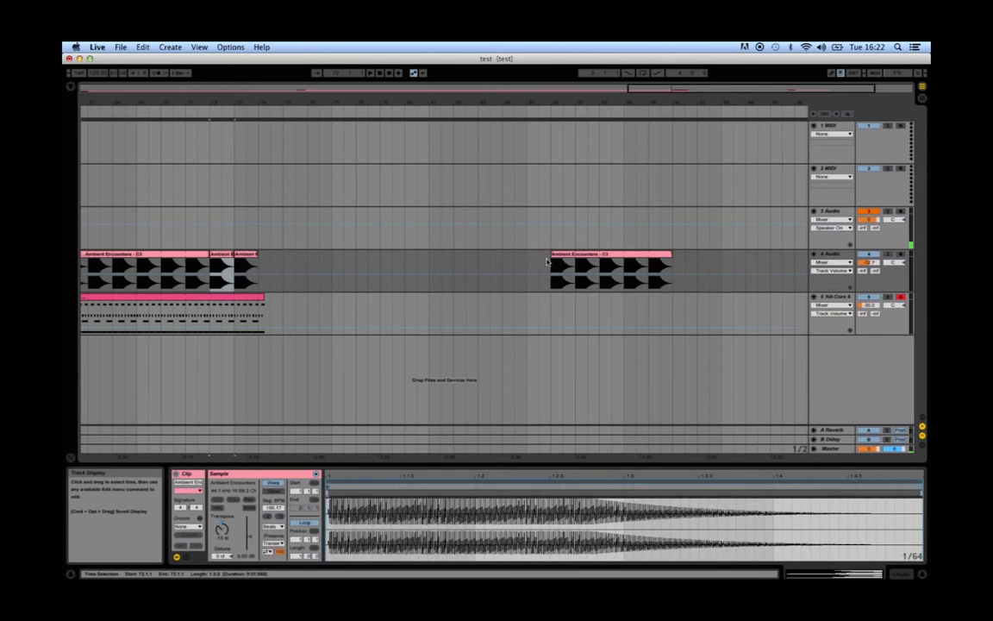
left_click(560, 267)
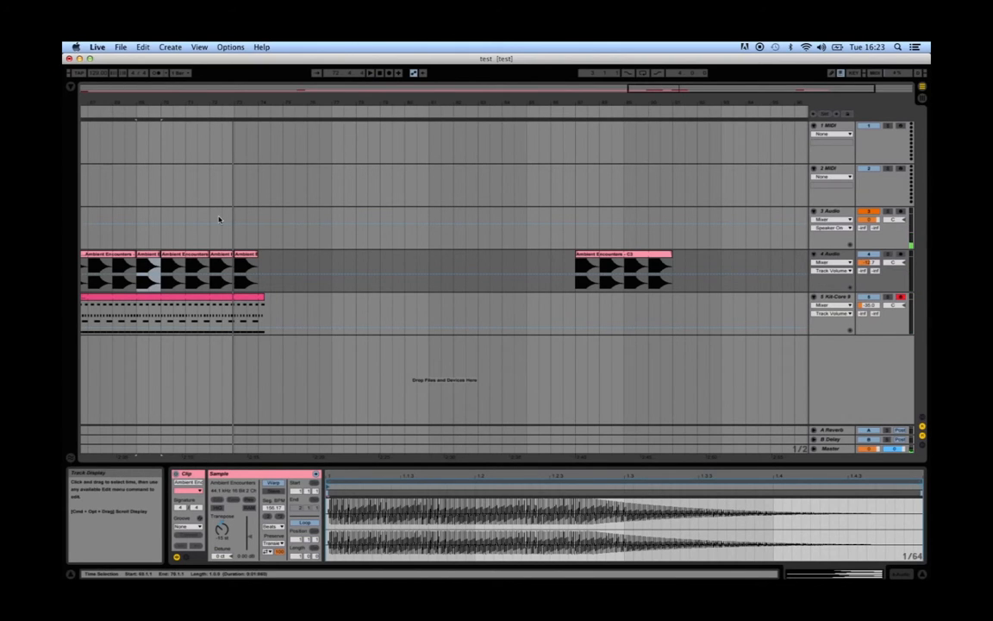
left_click(249, 253)
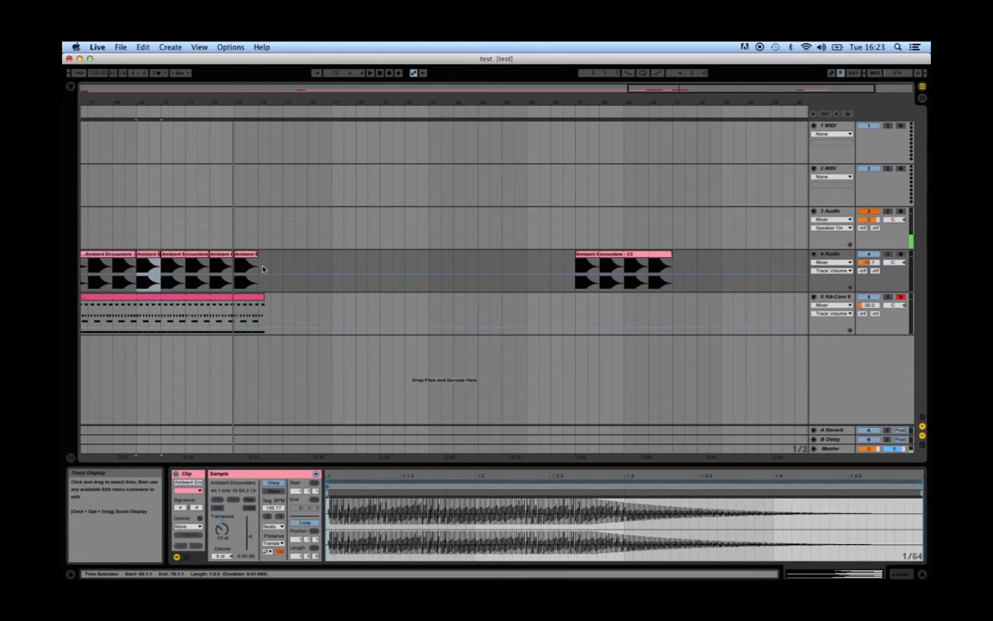
mouse_move(259, 289)
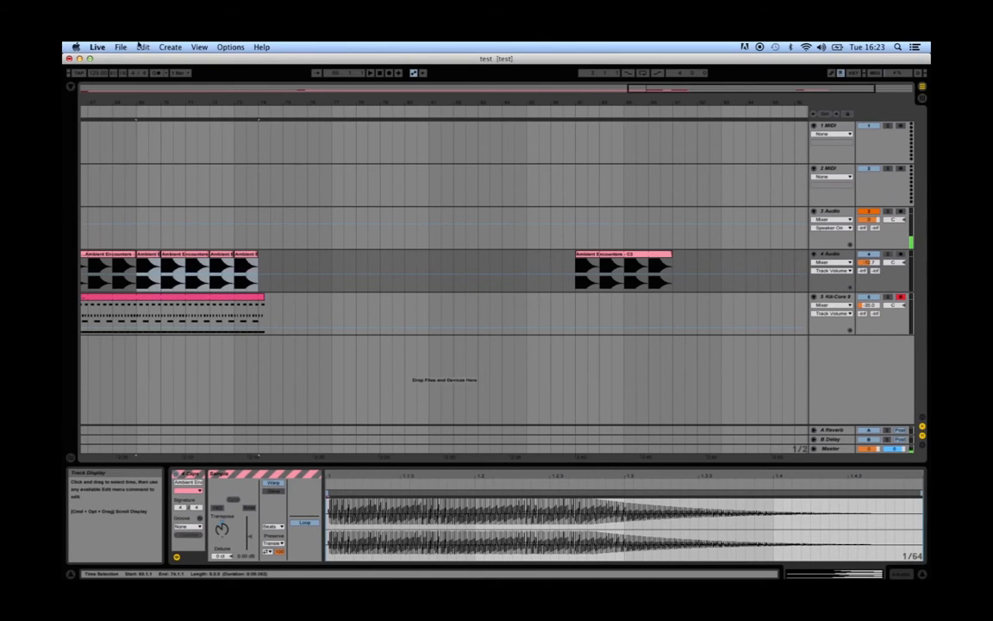
Consolidate the short pieces via Edit into one clip and copy it into a Session View slot.
left_click(143, 47)
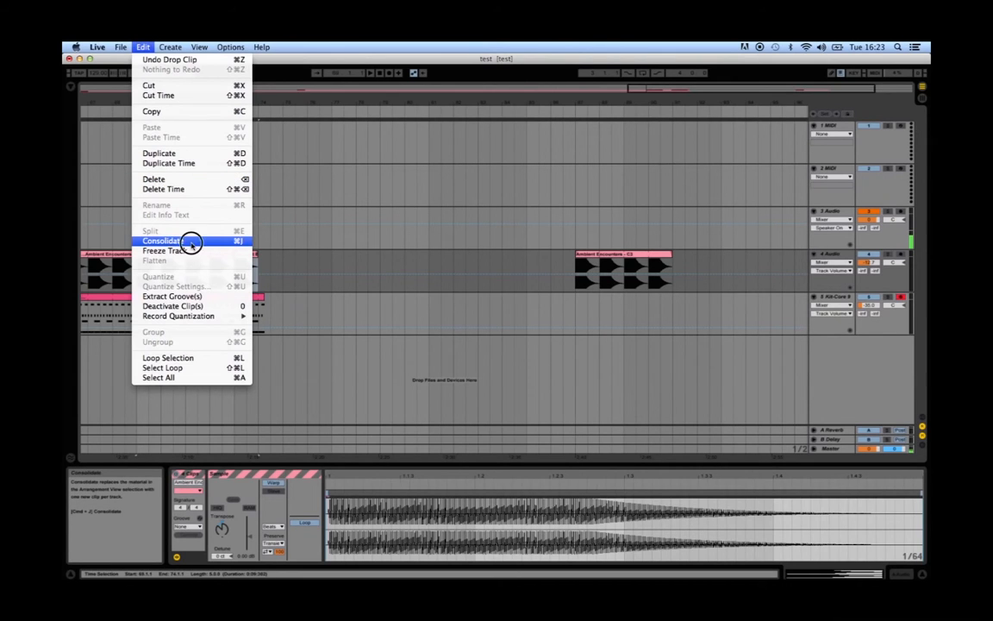
left_click(162, 241)
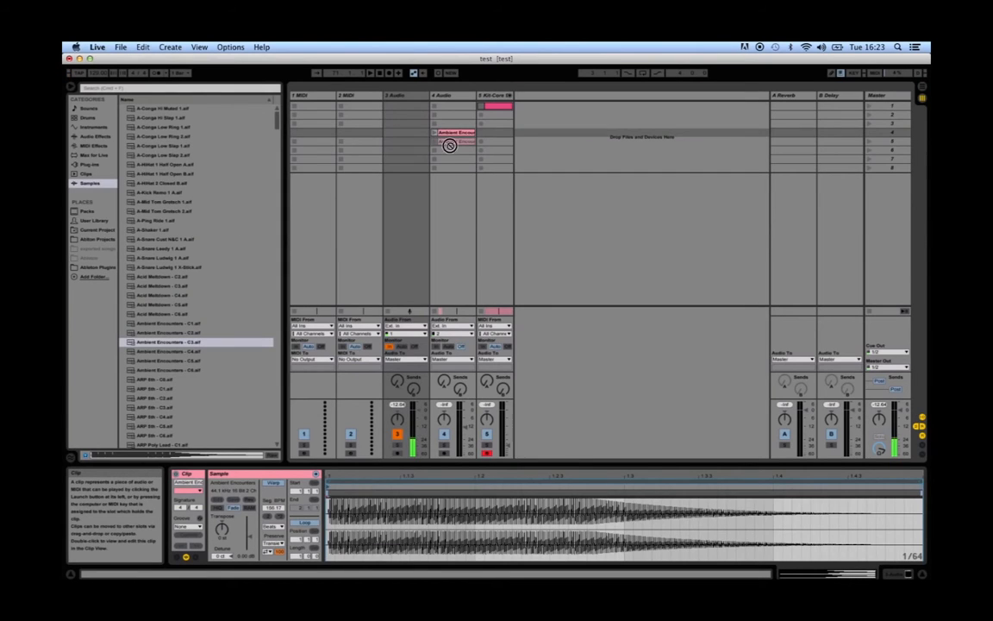
left_click(434, 150)
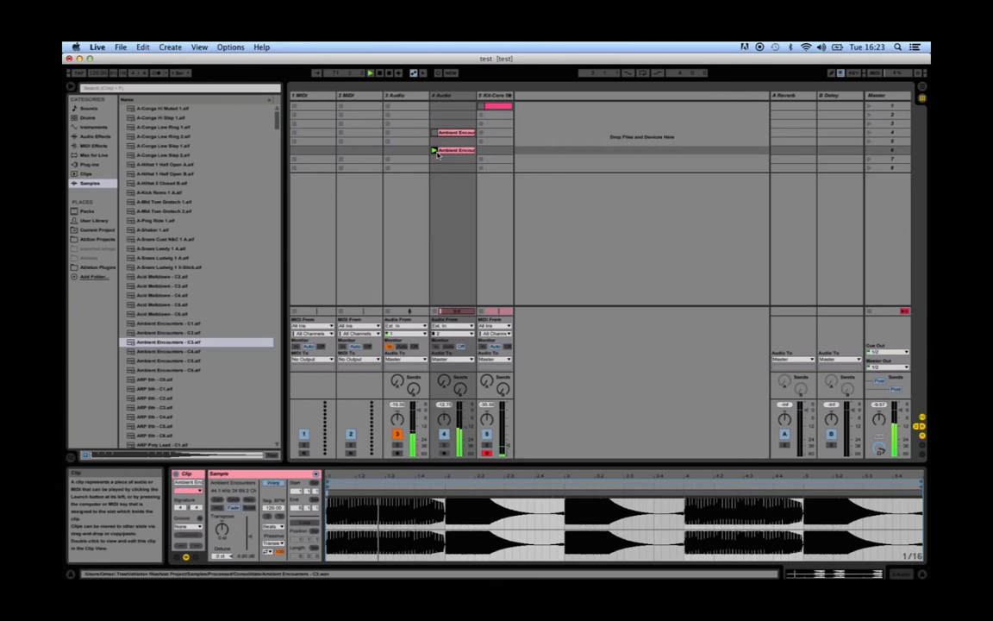